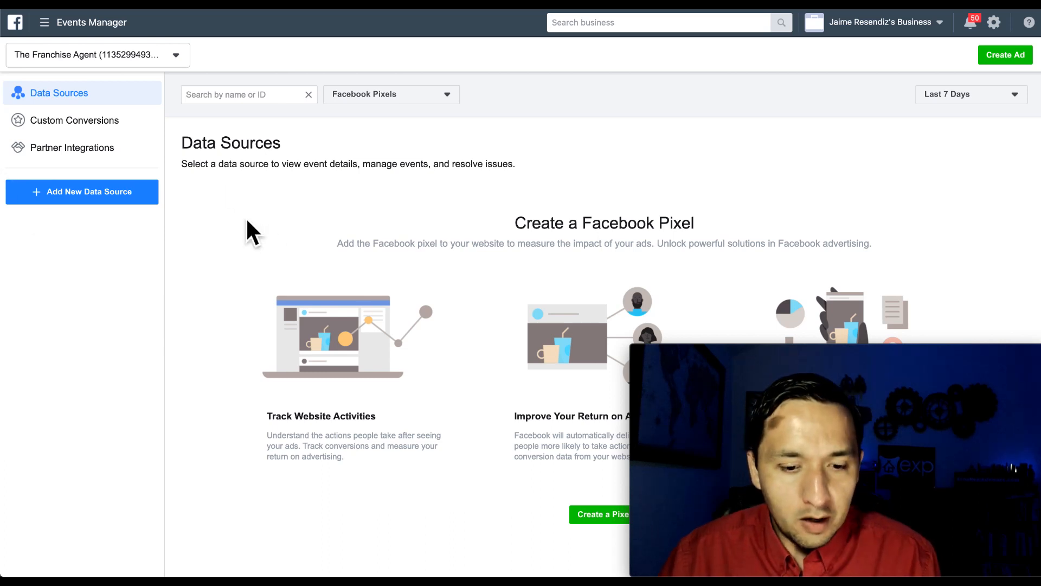
left_click(44, 21)
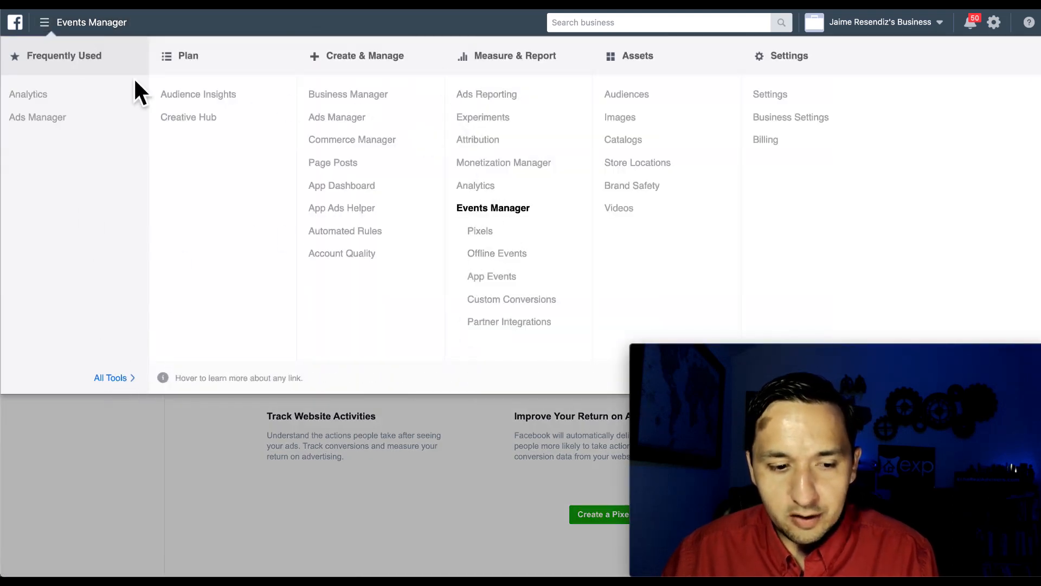
mouse_move(136, 239)
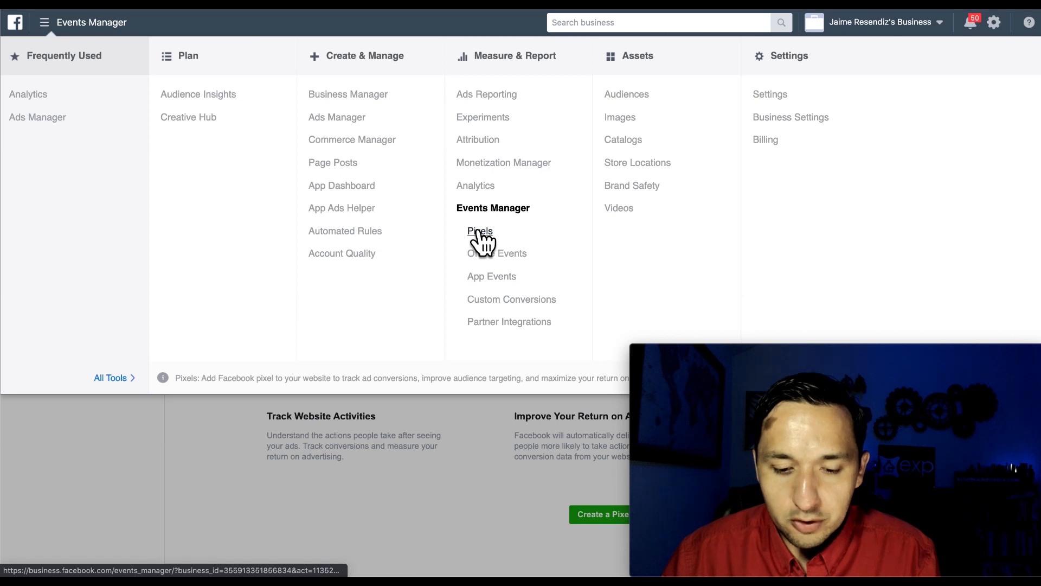
mouse_move(303, 412)
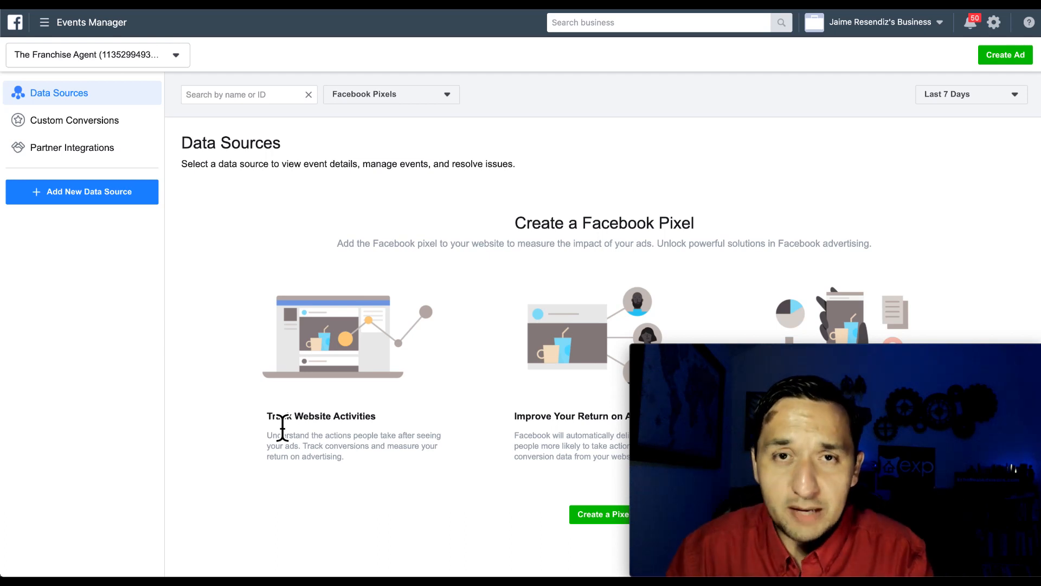
mouse_move(490, 517)
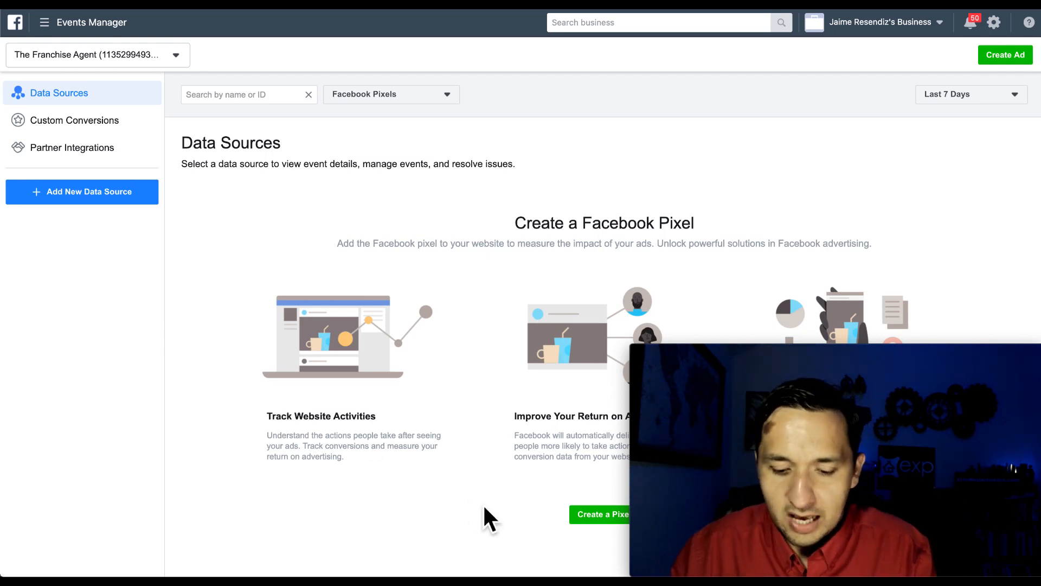
mouse_move(515, 521)
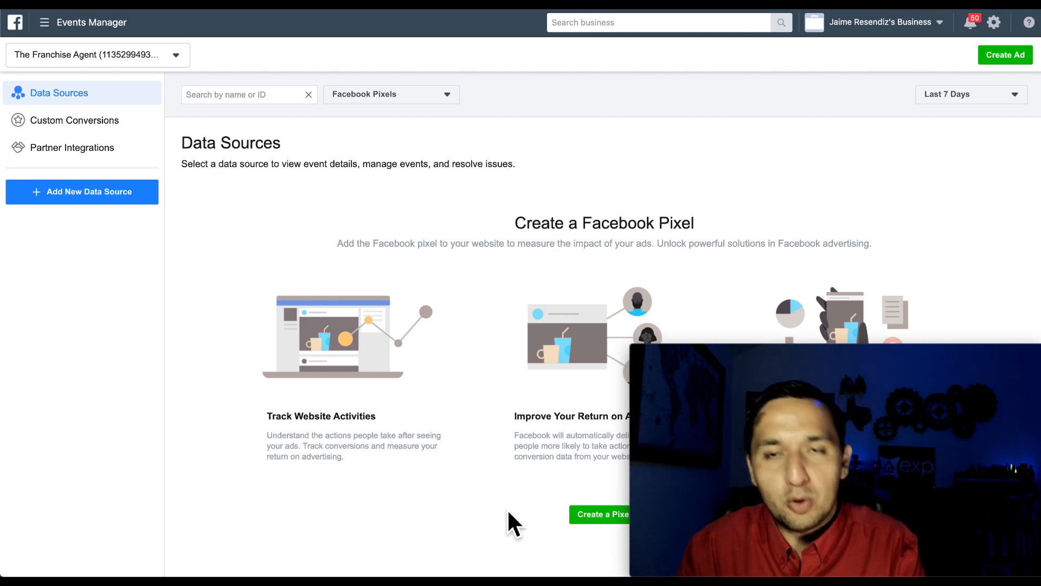
left_click(601, 514)
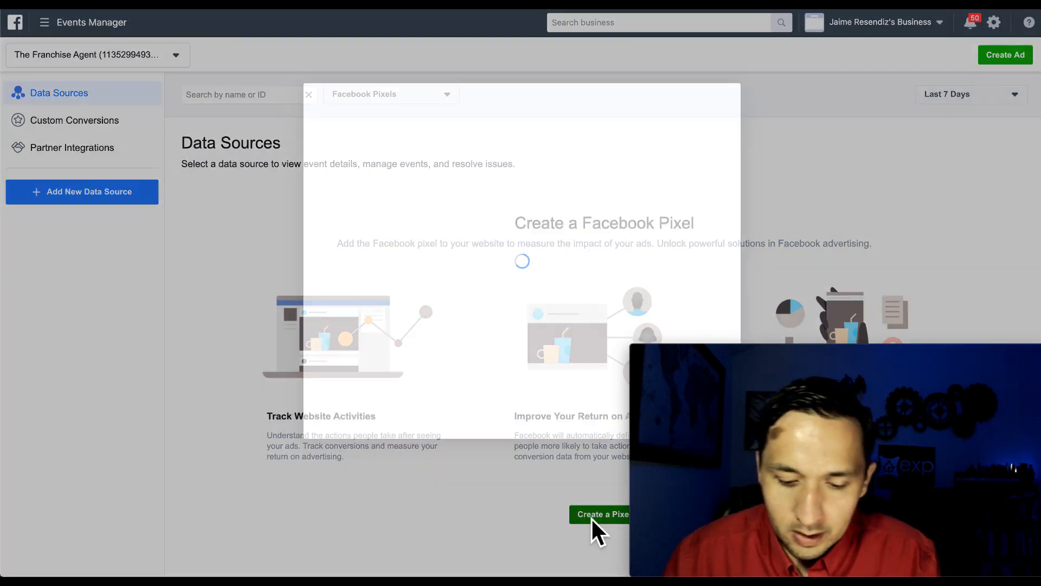
left_click(601, 514)
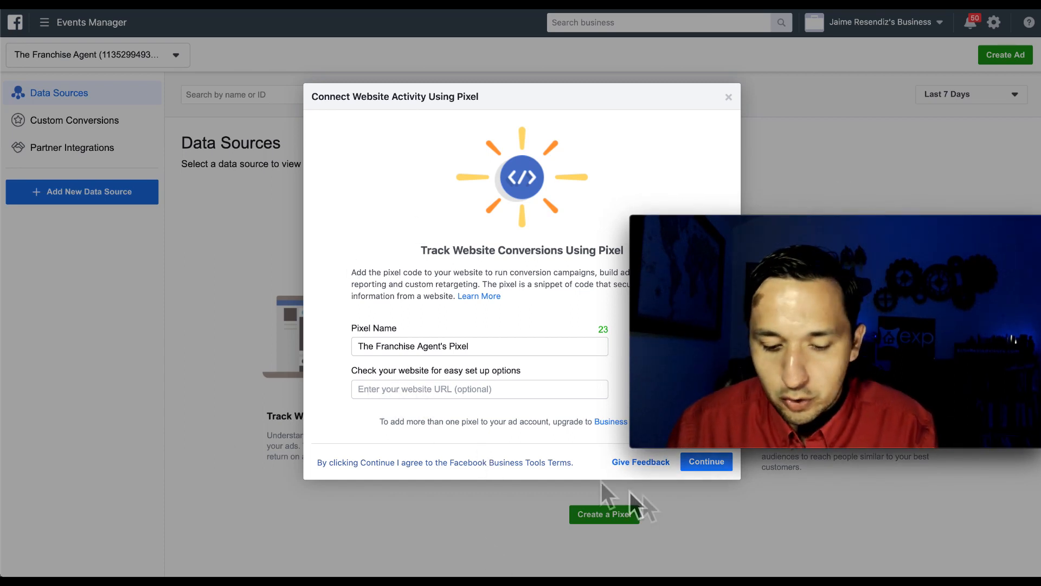
left_click(705, 462)
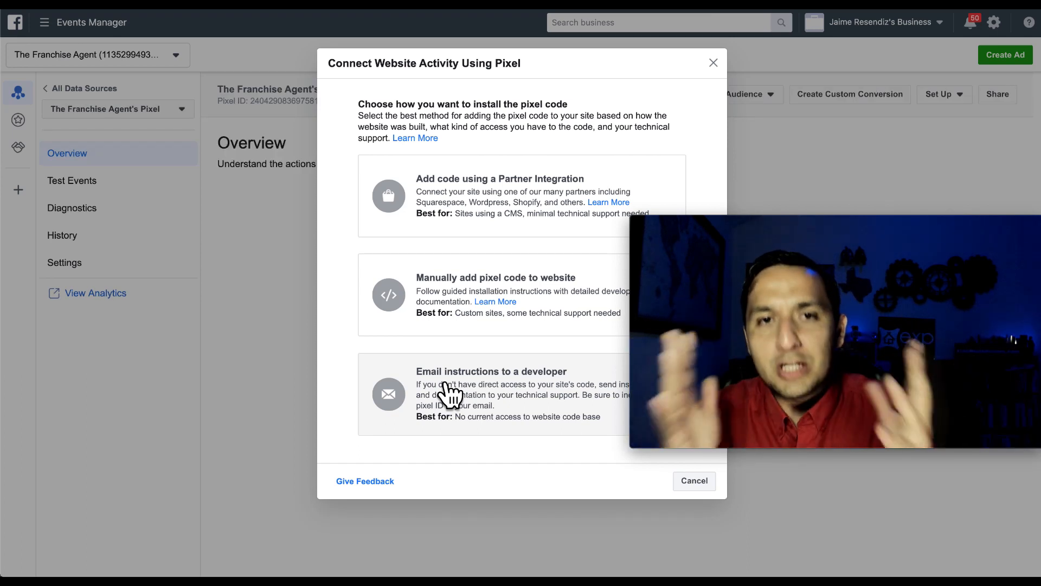
mouse_move(340, 171)
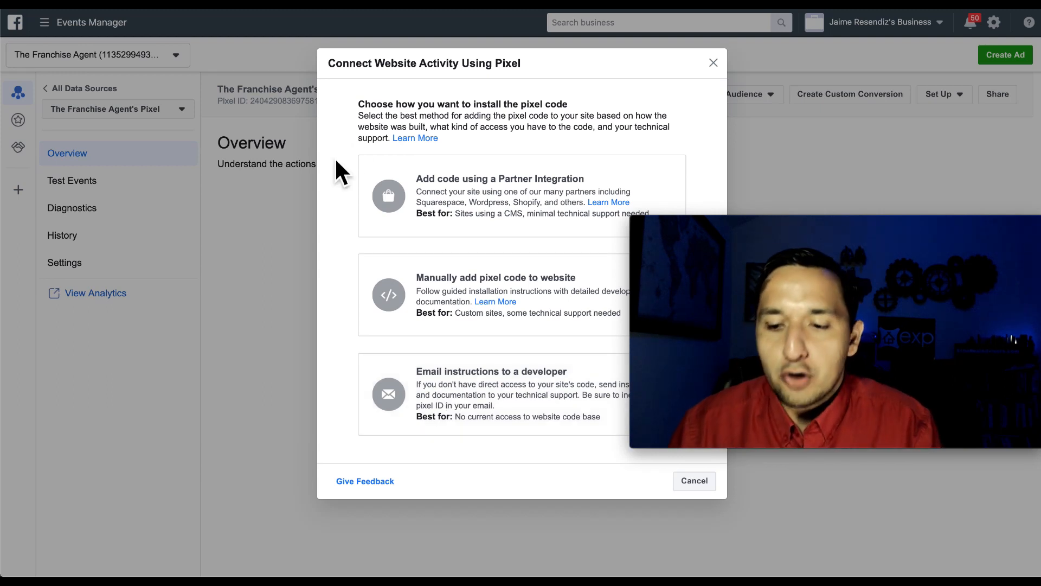
mouse_move(956, 109)
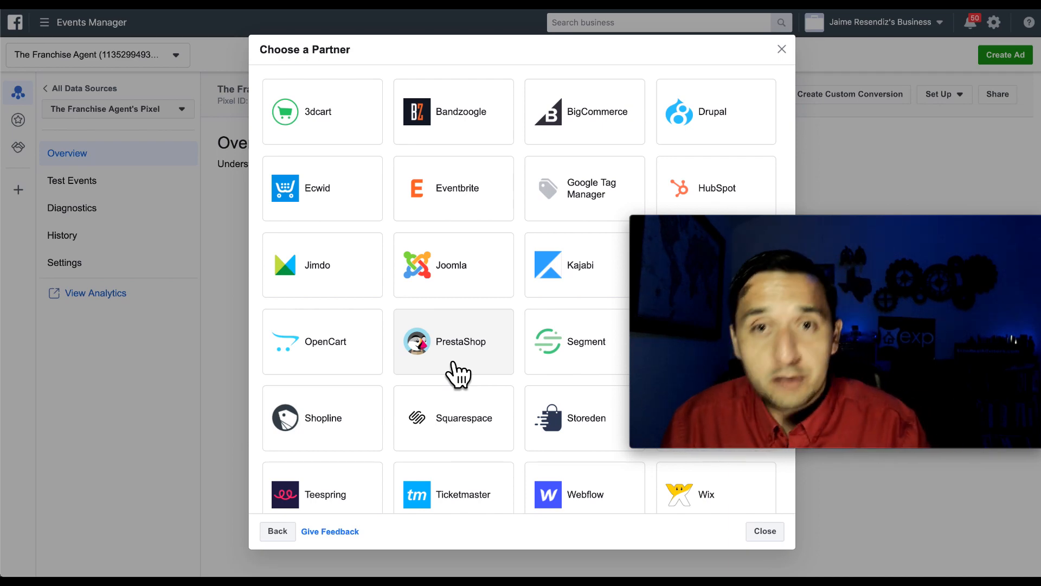
mouse_move(544, 279)
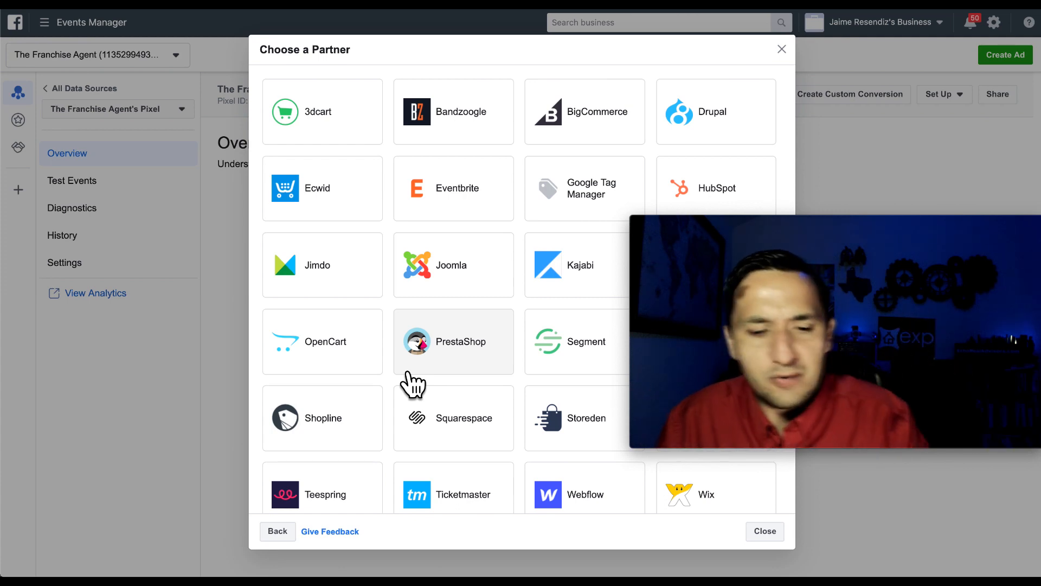
left_click(277, 531)
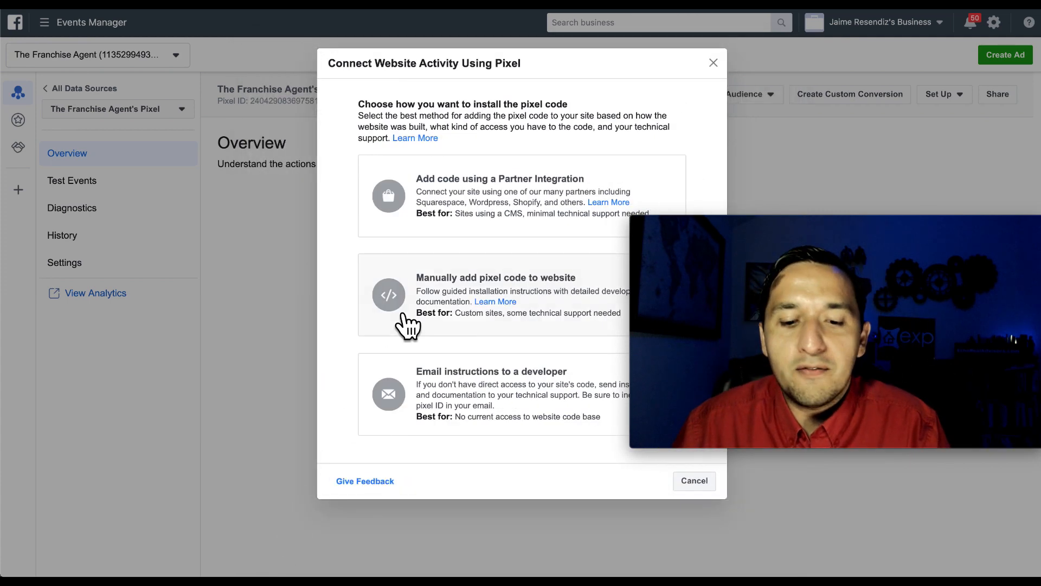
mouse_move(508, 206)
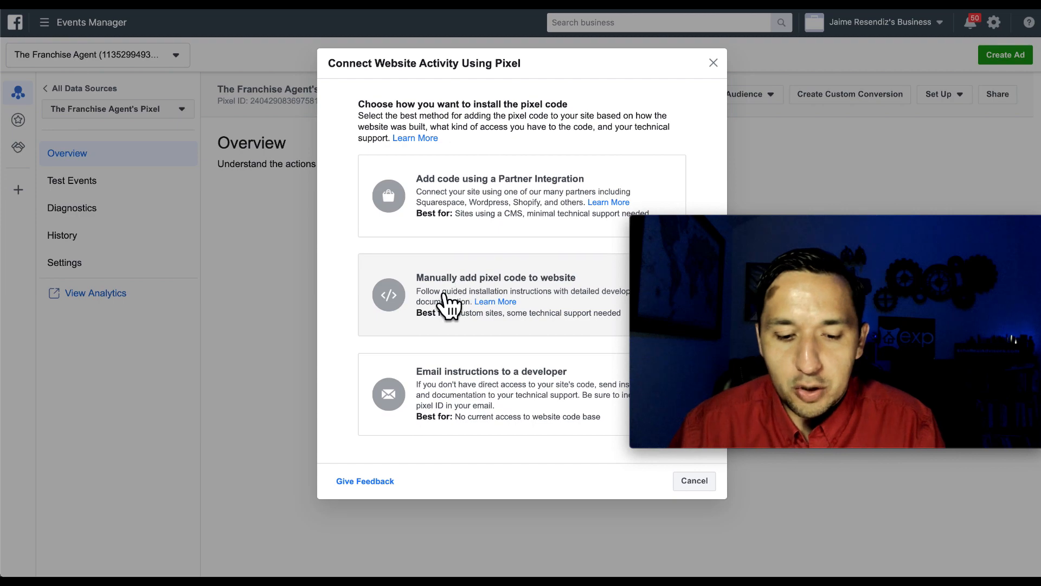
Choose manual pixel code installation with Automatic Advanced Matching left enabled
left_click(495, 296)
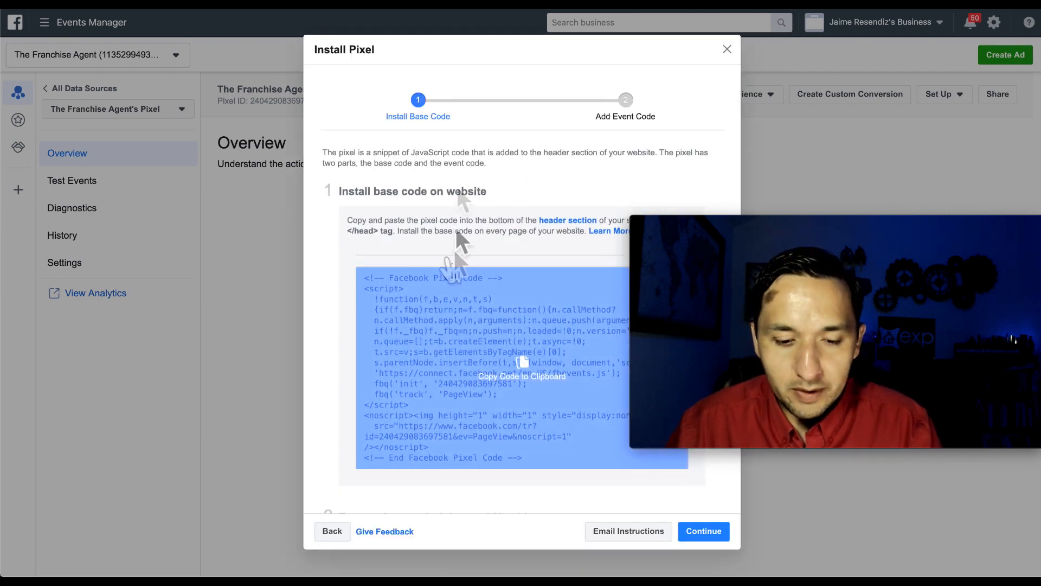
scroll("down", 3)
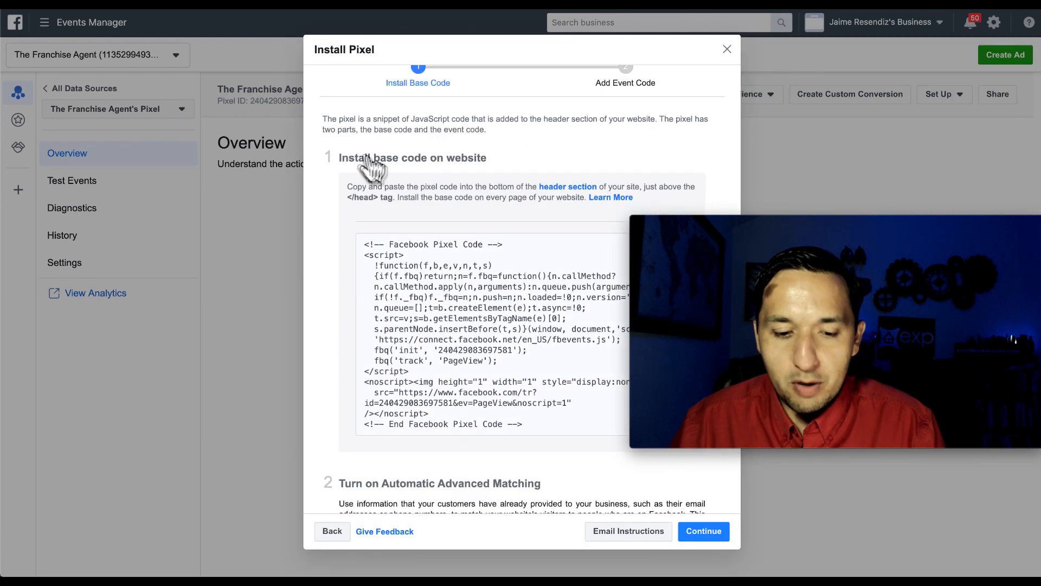
scroll("down", 3)
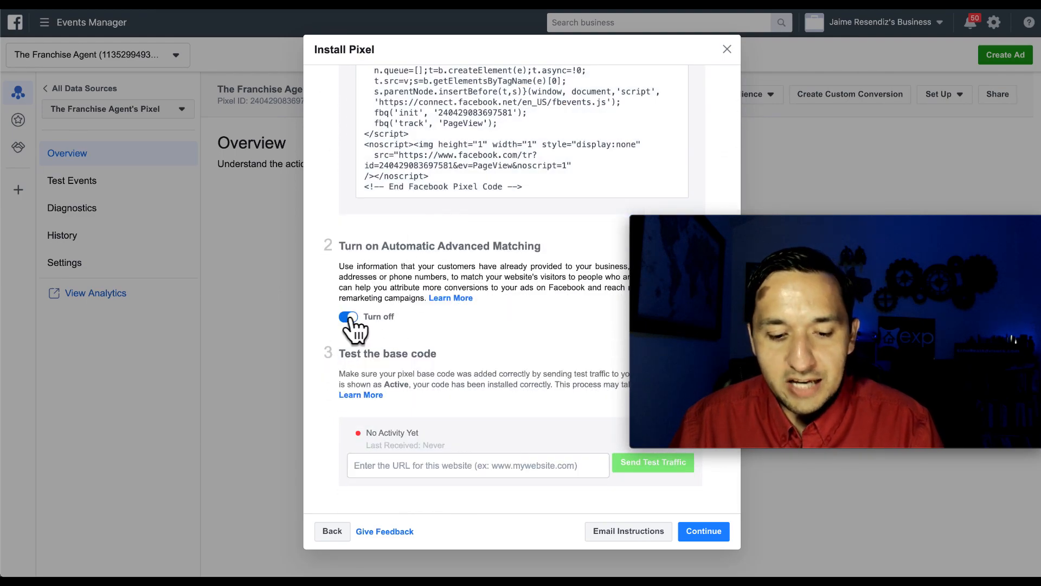
left_click(348, 316)
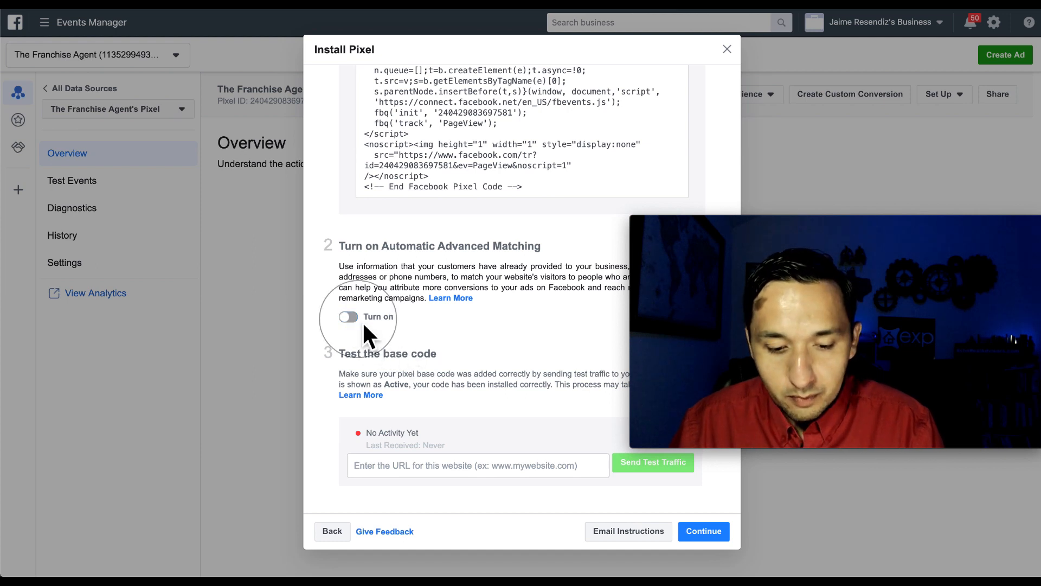
left_click(348, 316)
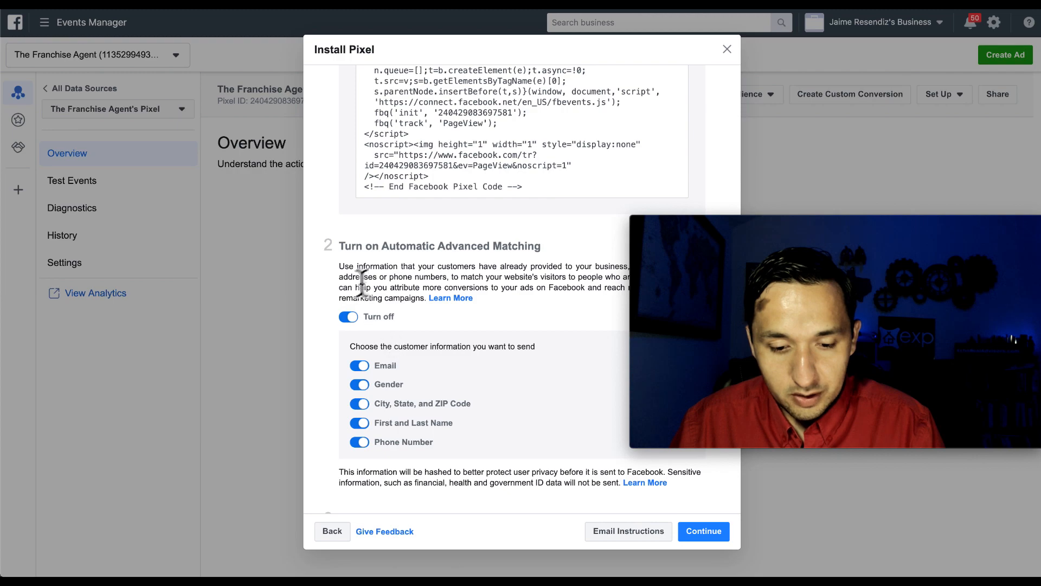
scroll("down", 3)
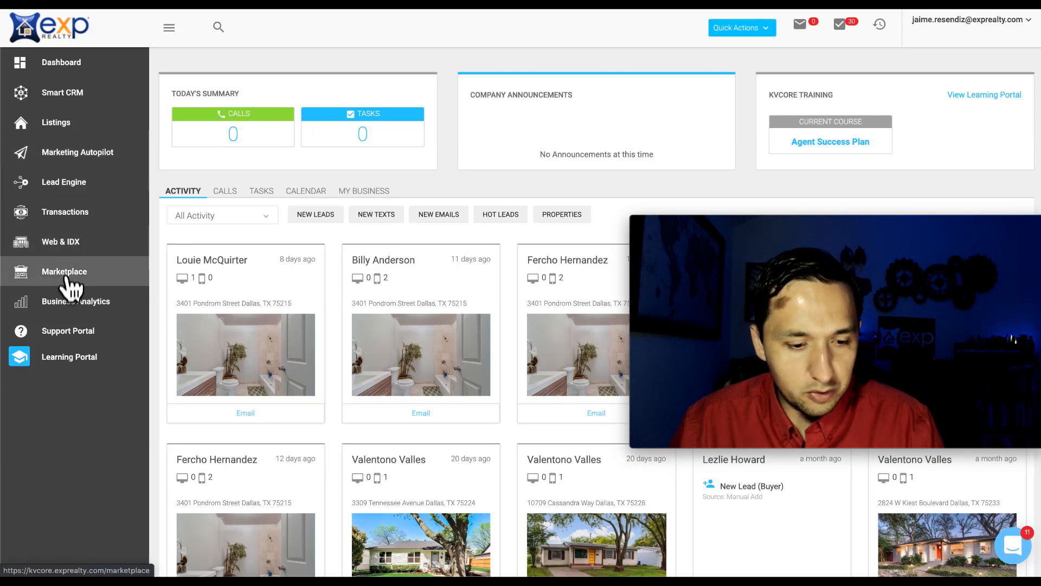
Open the kvCORE website settings and reach the Custom Header field
left_click(60, 240)
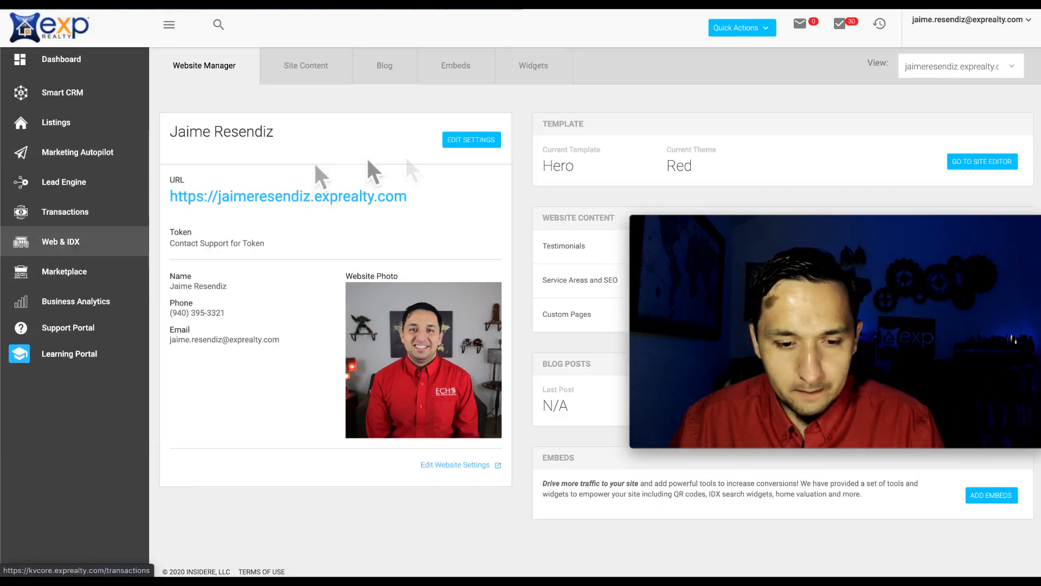
left_click(471, 140)
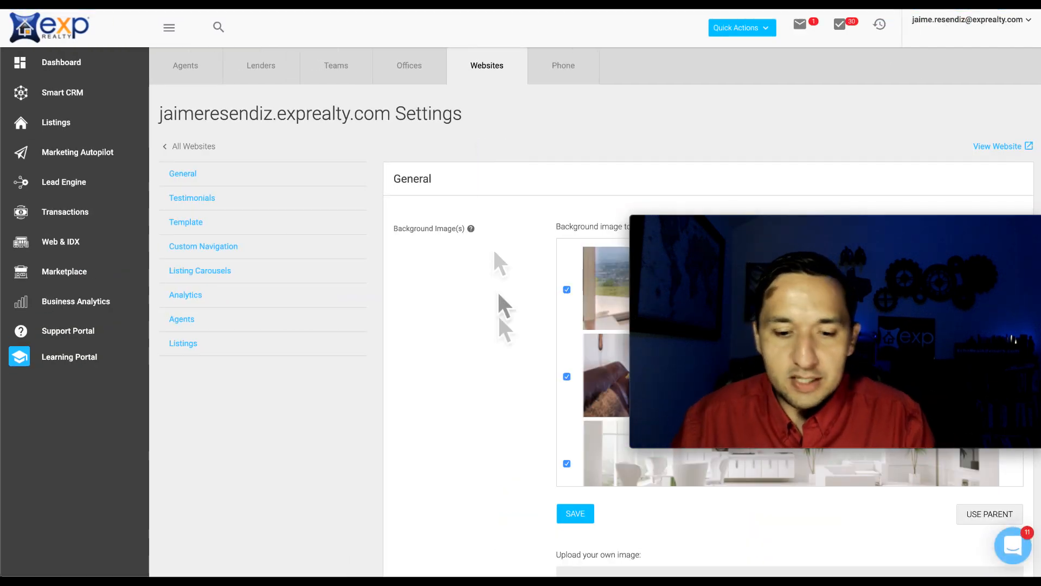
scroll("down", 3)
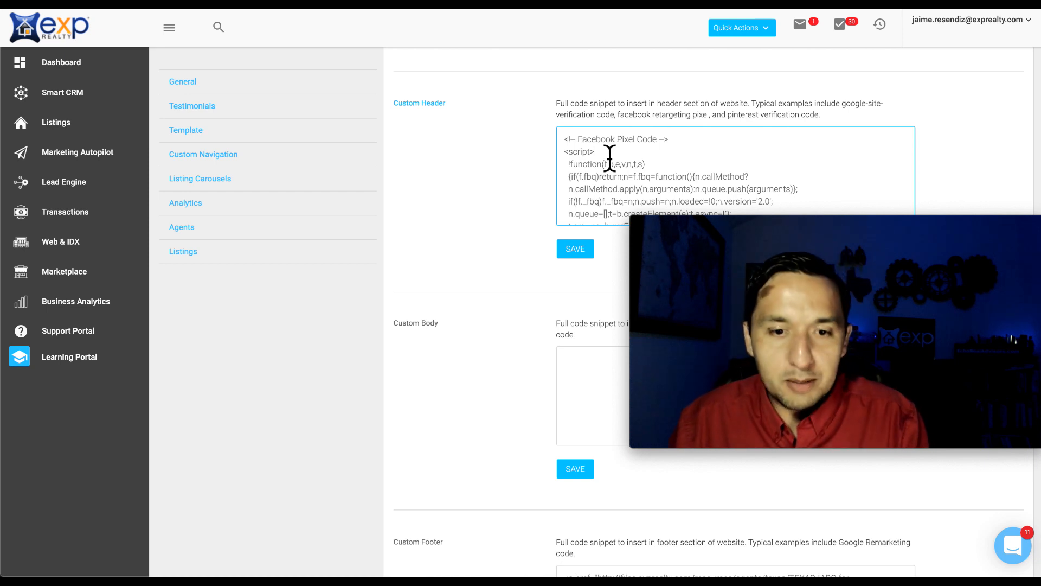
mouse_move(452, 123)
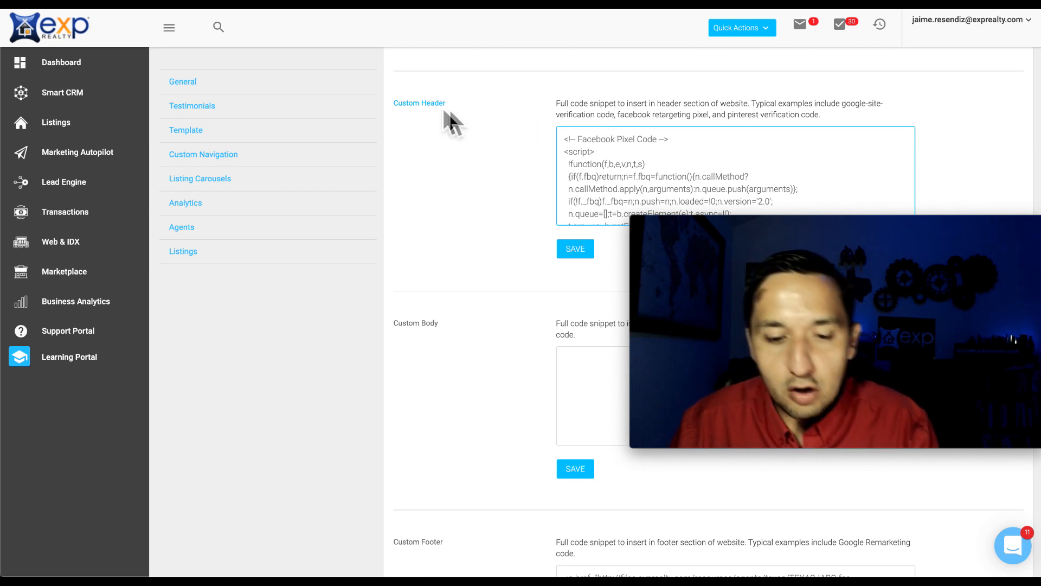
mouse_move(426, 124)
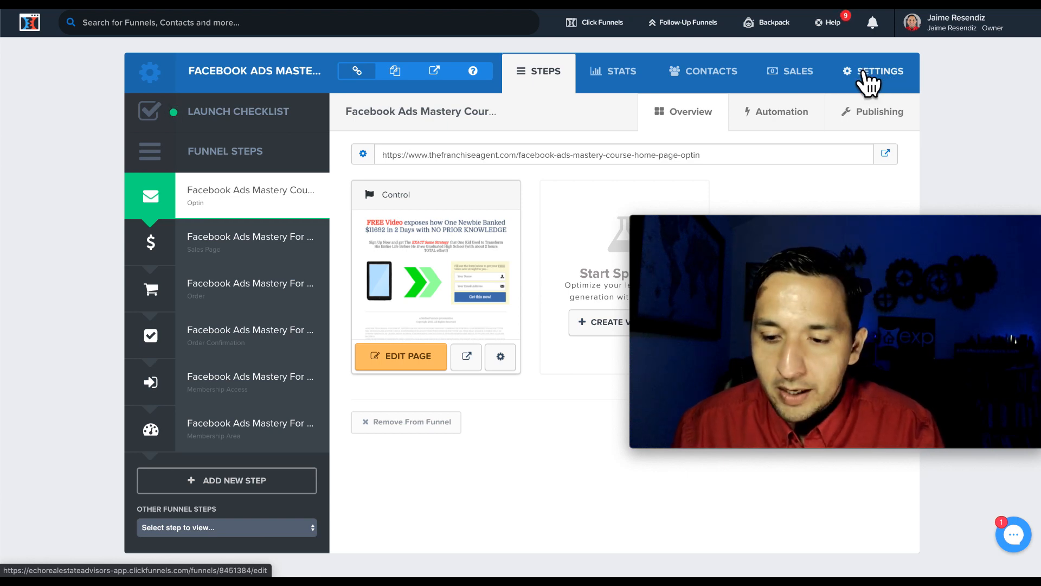
Paste the pixel code into the funnel's Head Tracking Code and save the settings
left_click(879, 71)
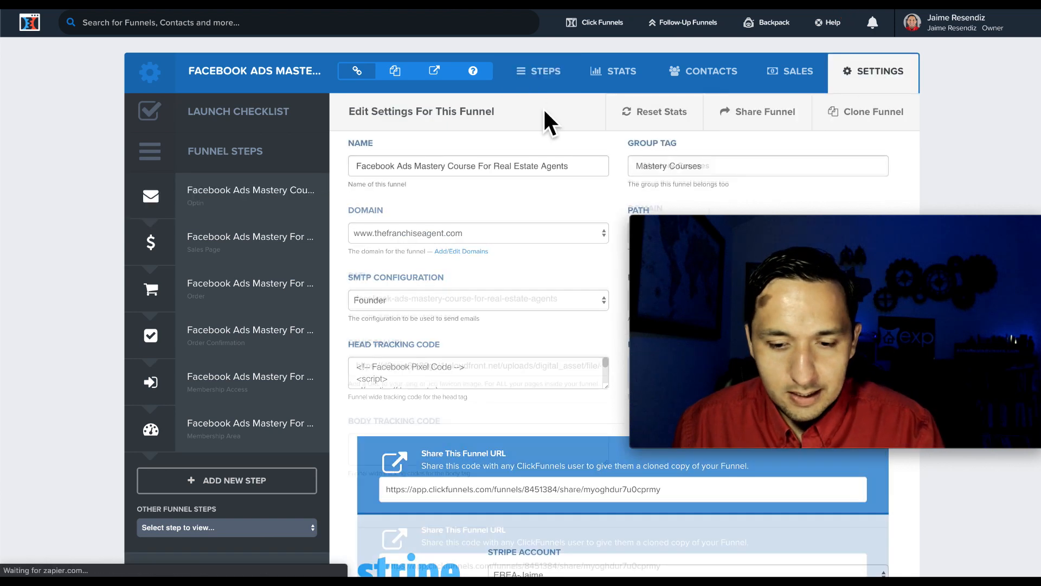
scroll("down", 3)
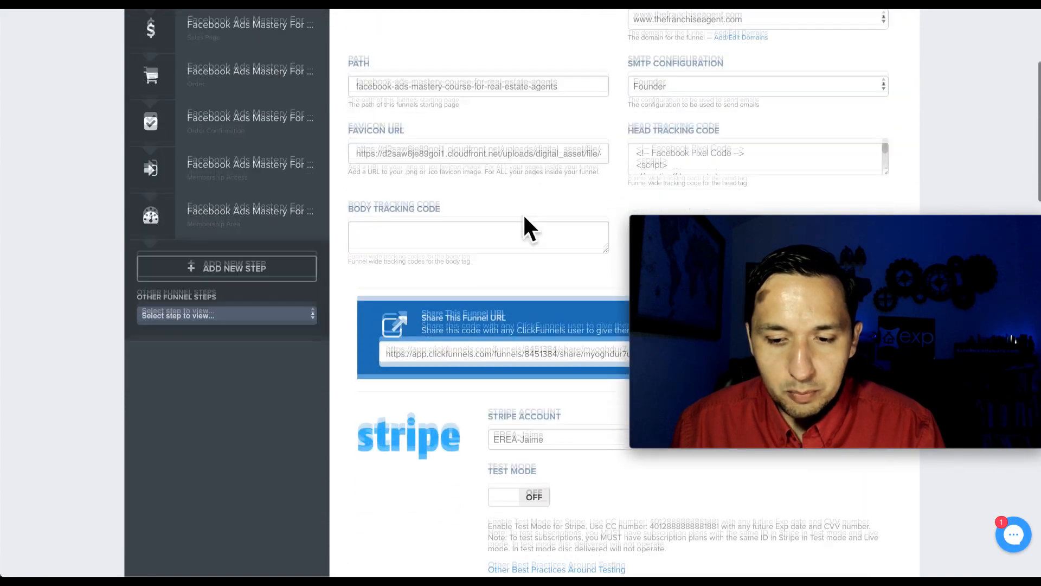
scroll("down", 3)
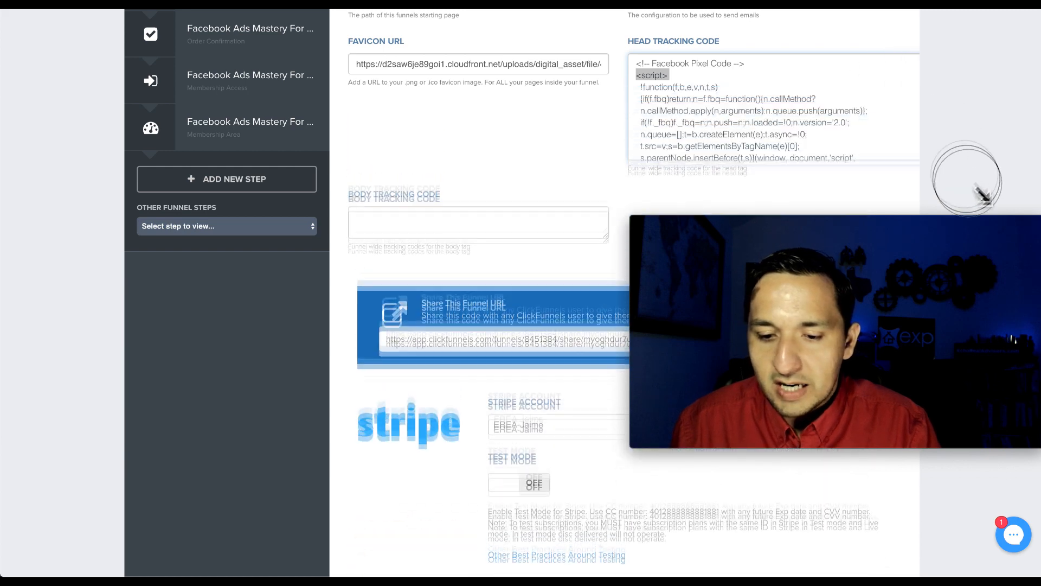
scroll("down", 3)
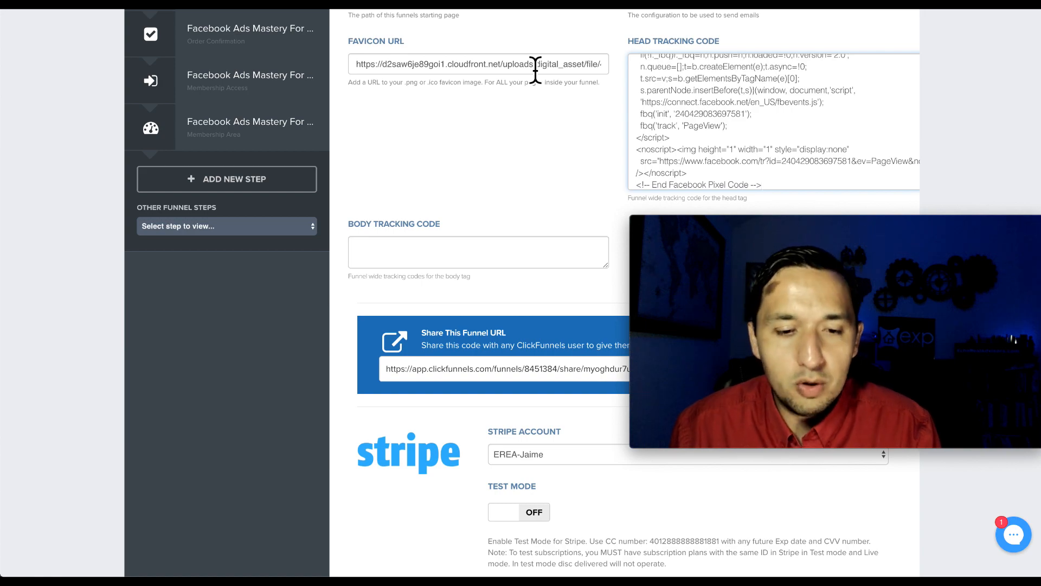
mouse_move(535, 373)
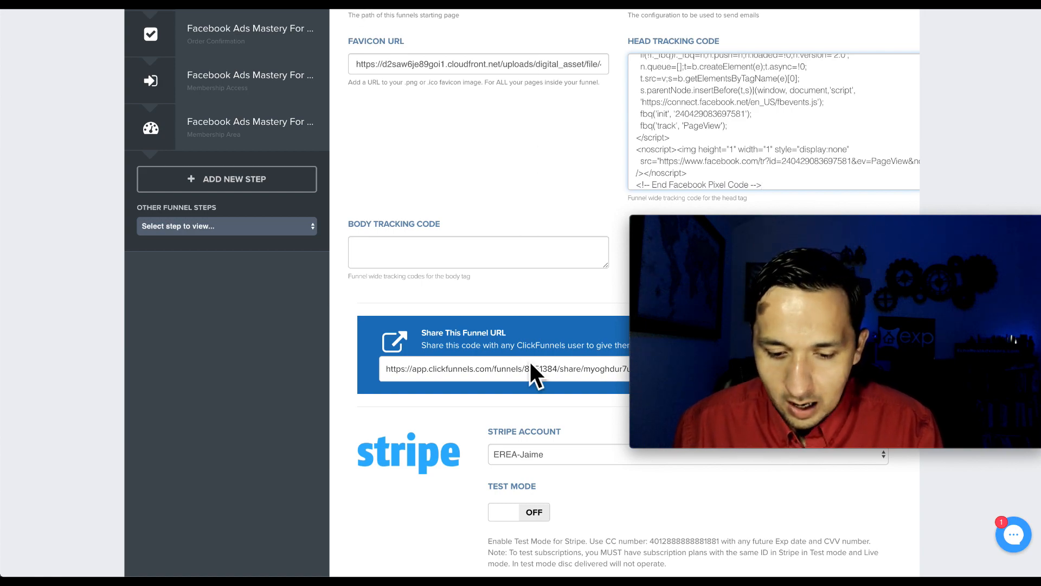
scroll("down", 3)
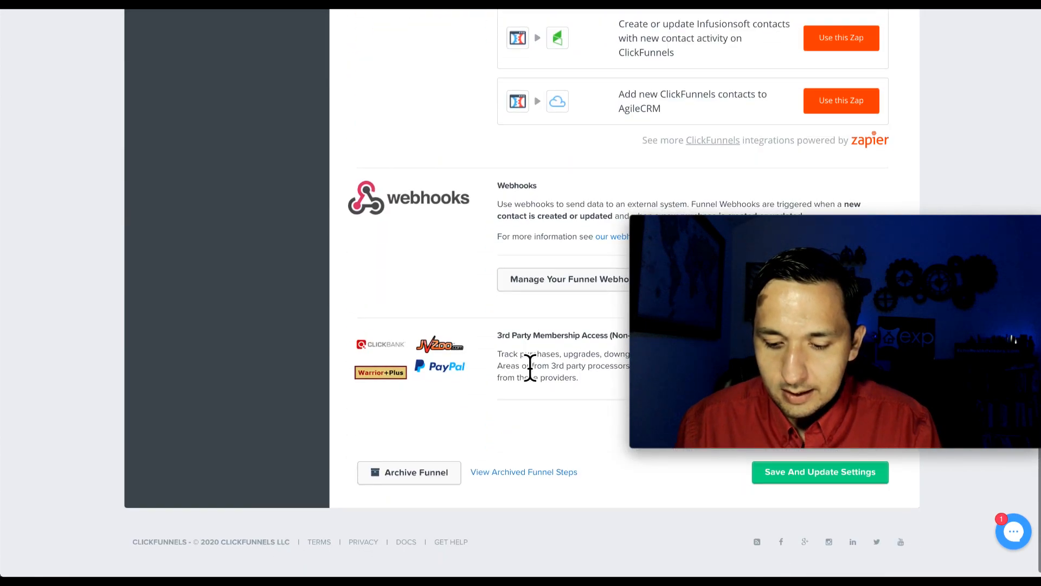
left_click(820, 473)
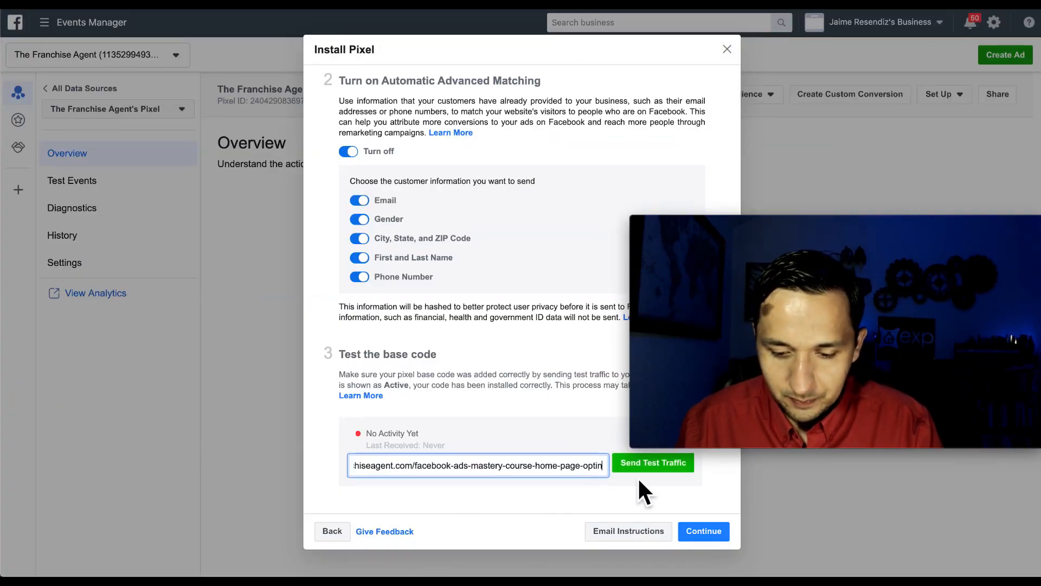
Send test traffic to the opt-in page, see the pixel Active, and continue
left_click(652, 462)
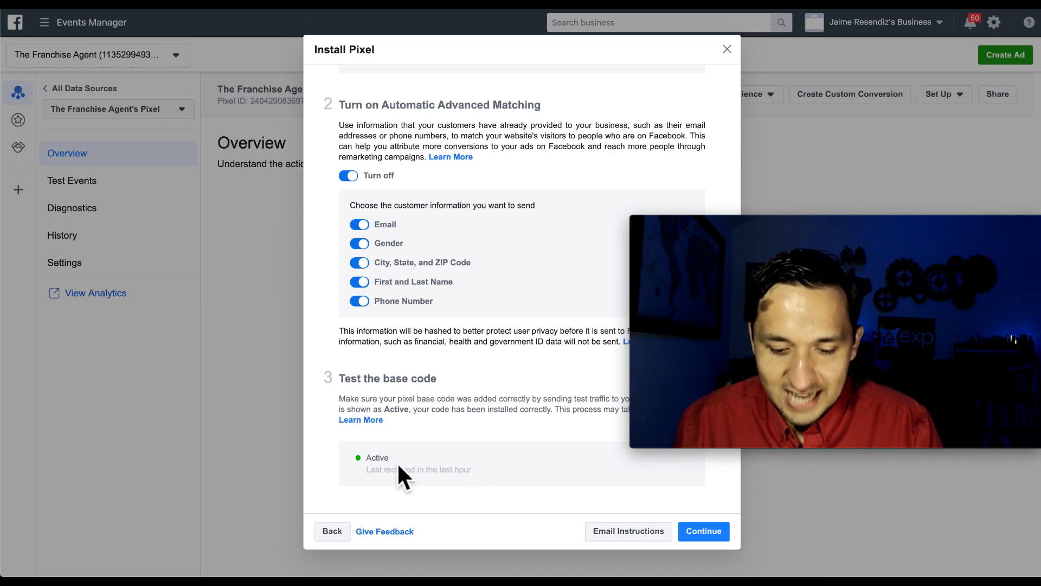
left_click(703, 531)
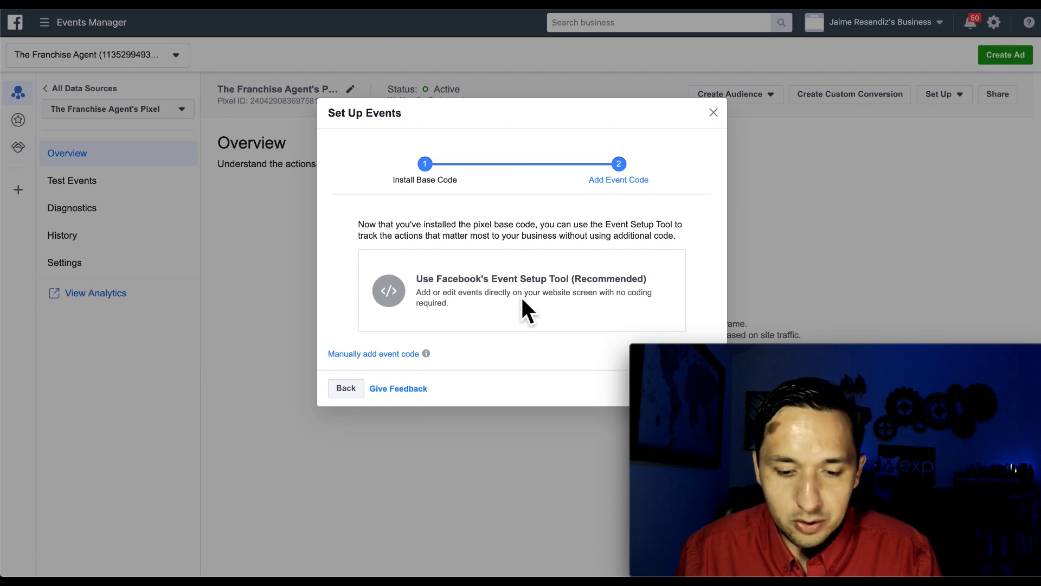
With the Event Setup Tool, map the opt-in page's Get this now! button to Lead
left_click(521, 290)
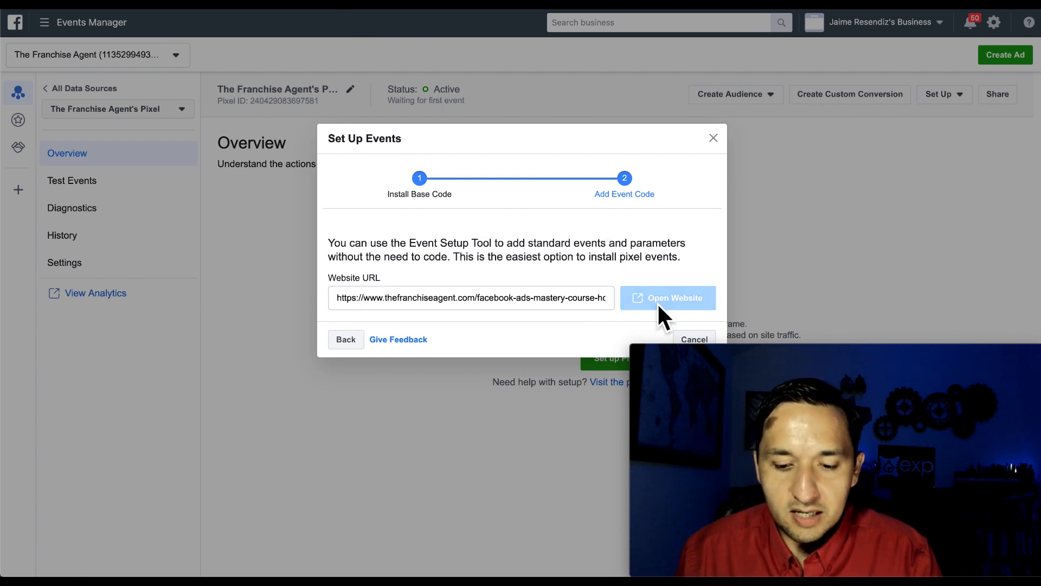
left_click(666, 297)
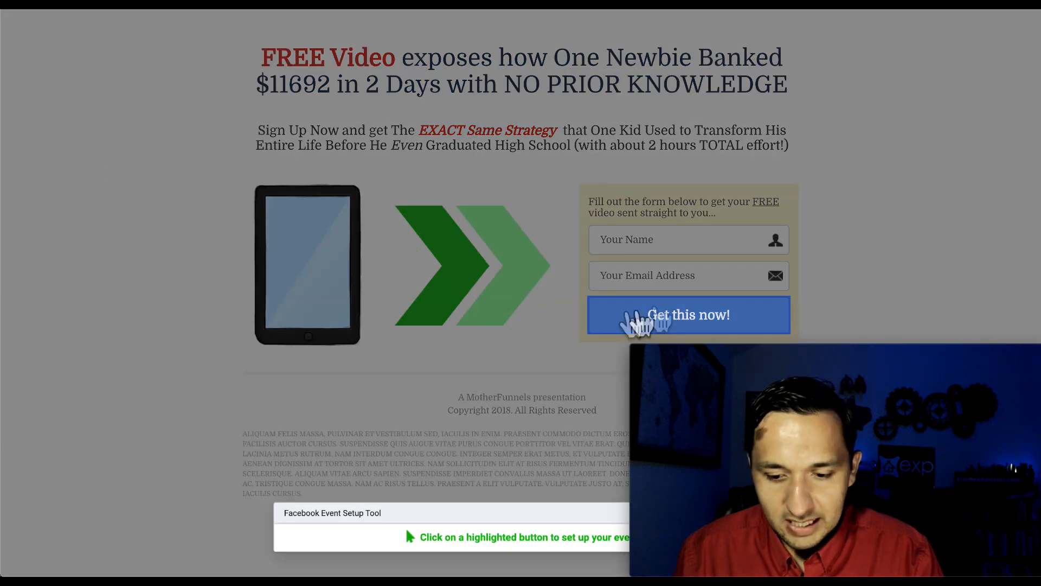
mouse_move(556, 328)
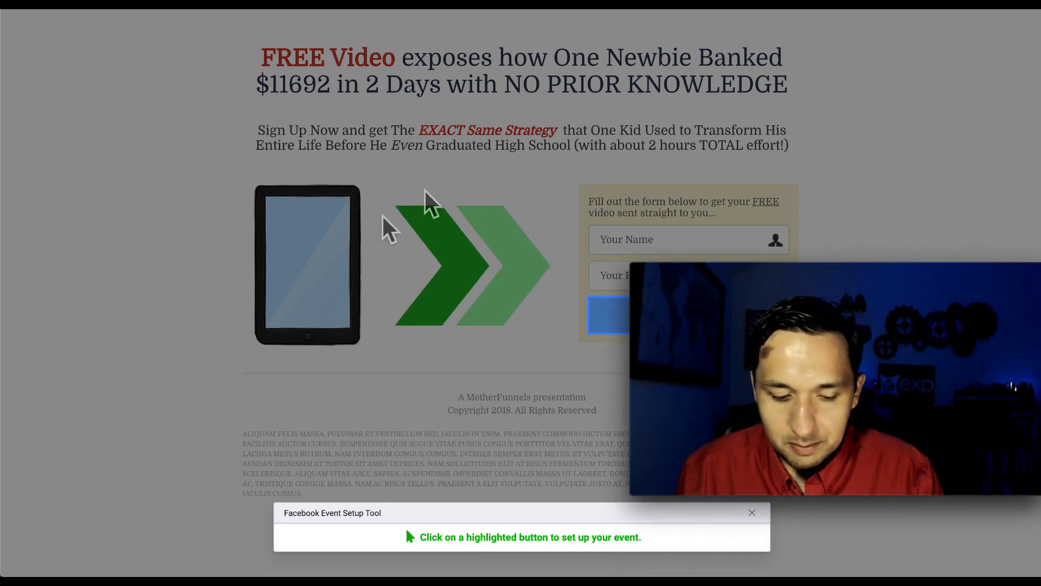
mouse_move(465, 558)
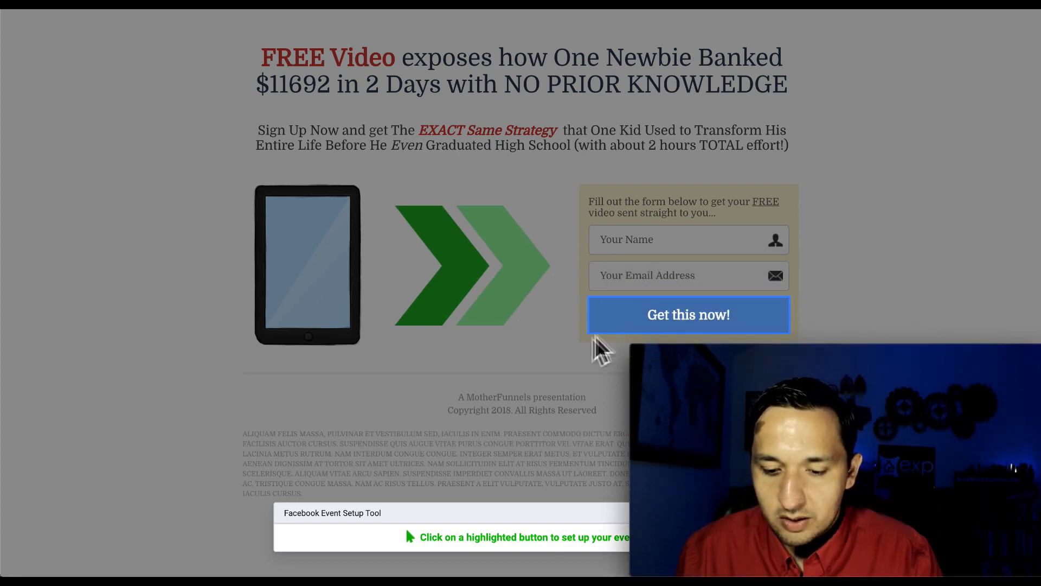
left_click(689, 314)
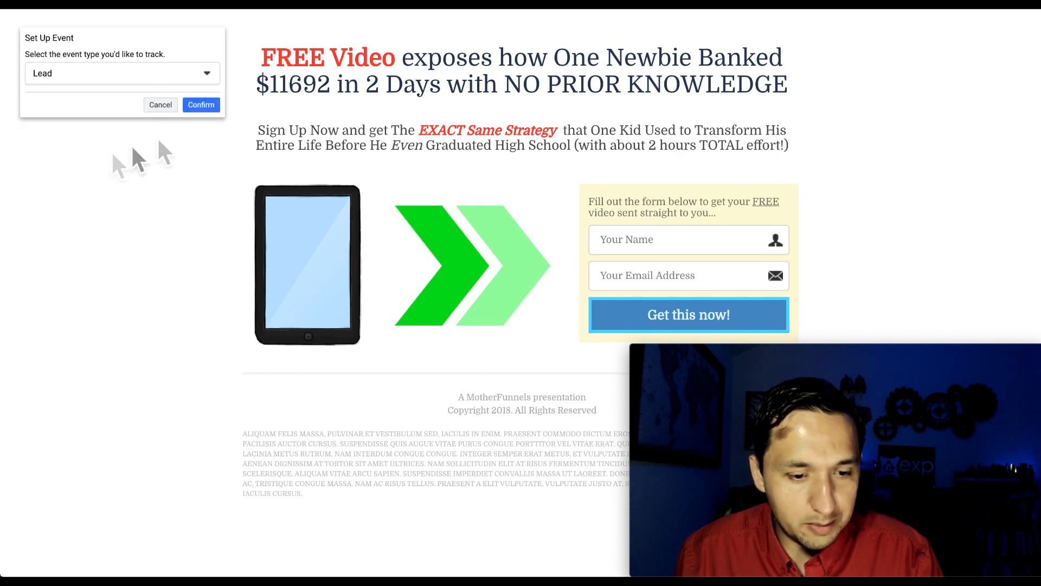
left_click(201, 105)
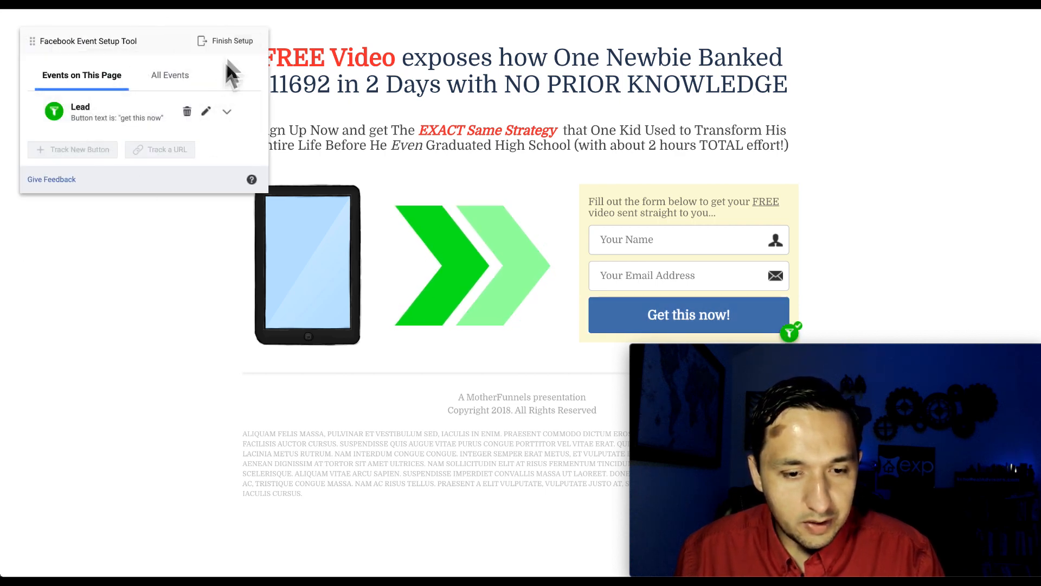
Finish the Lead event setup, then submit a test opt-in via Test Events
left_click(231, 40)
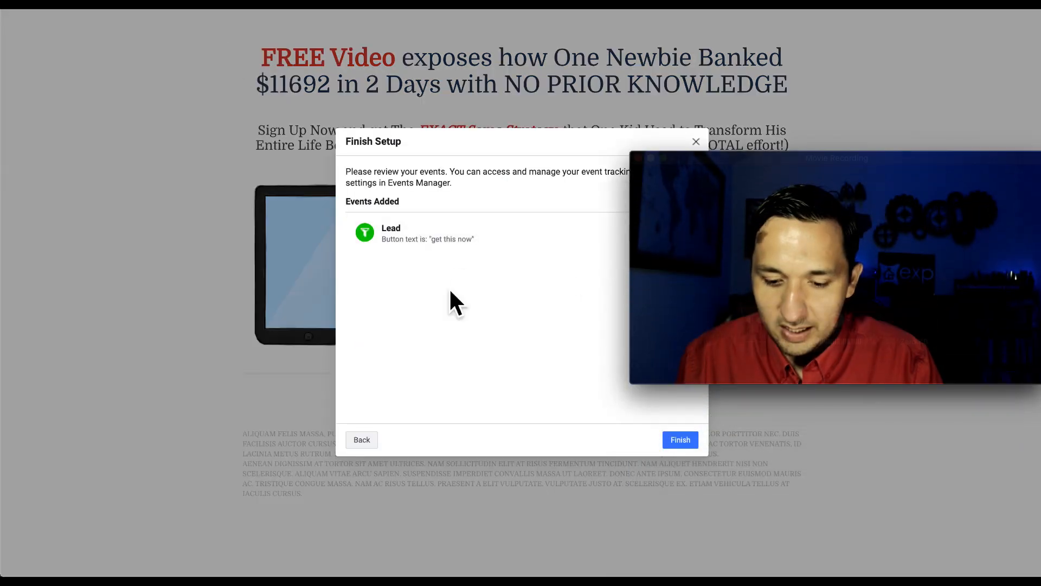
left_click(679, 439)
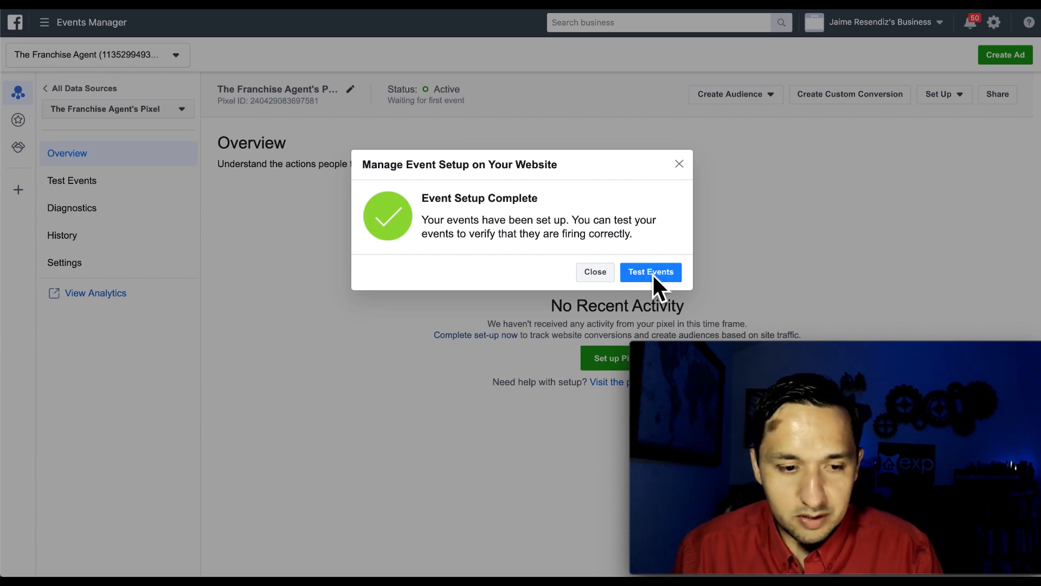
left_click(650, 272)
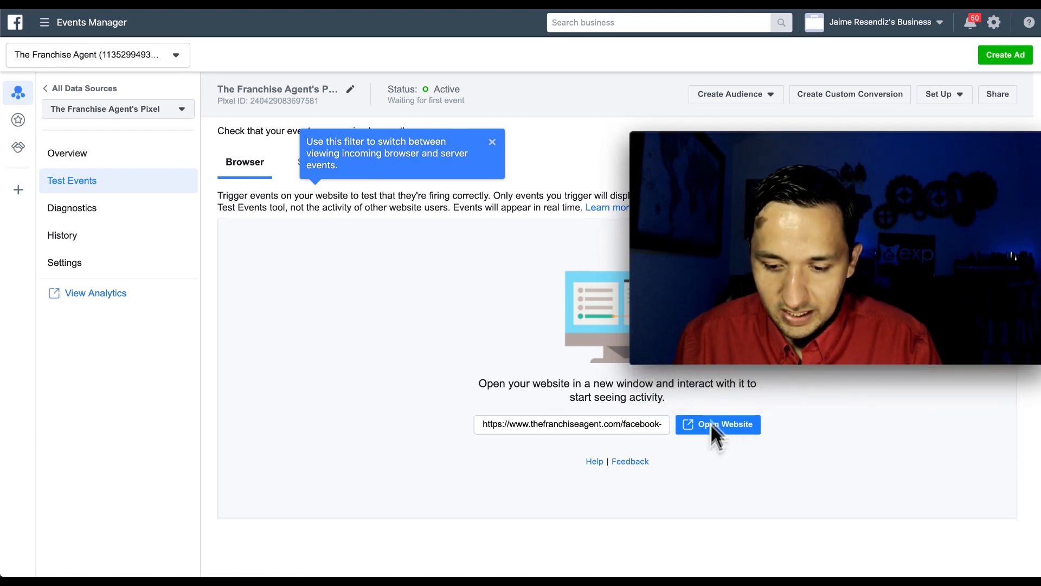
left_click(718, 424)
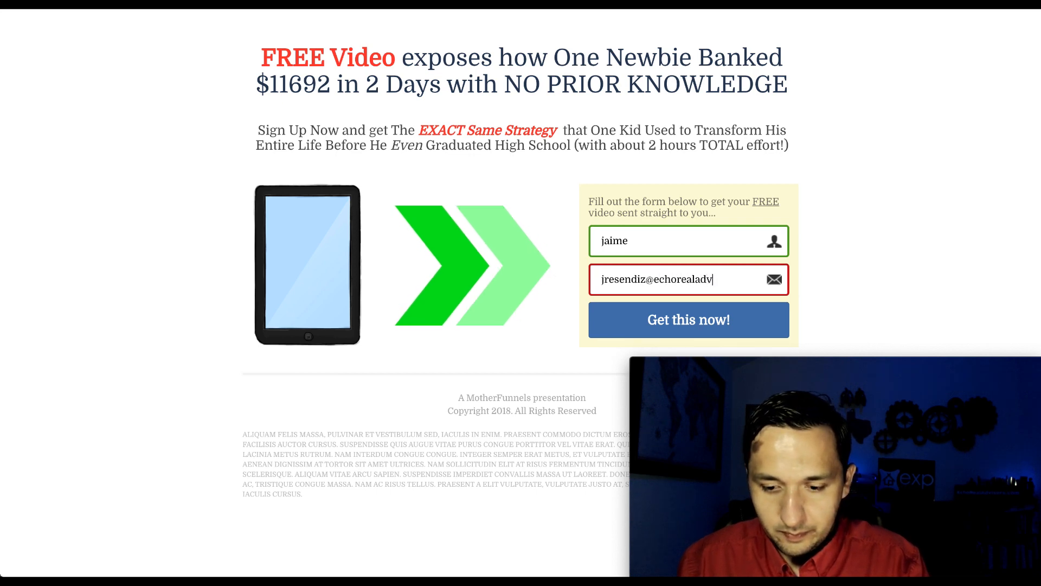
left_click(688, 319)
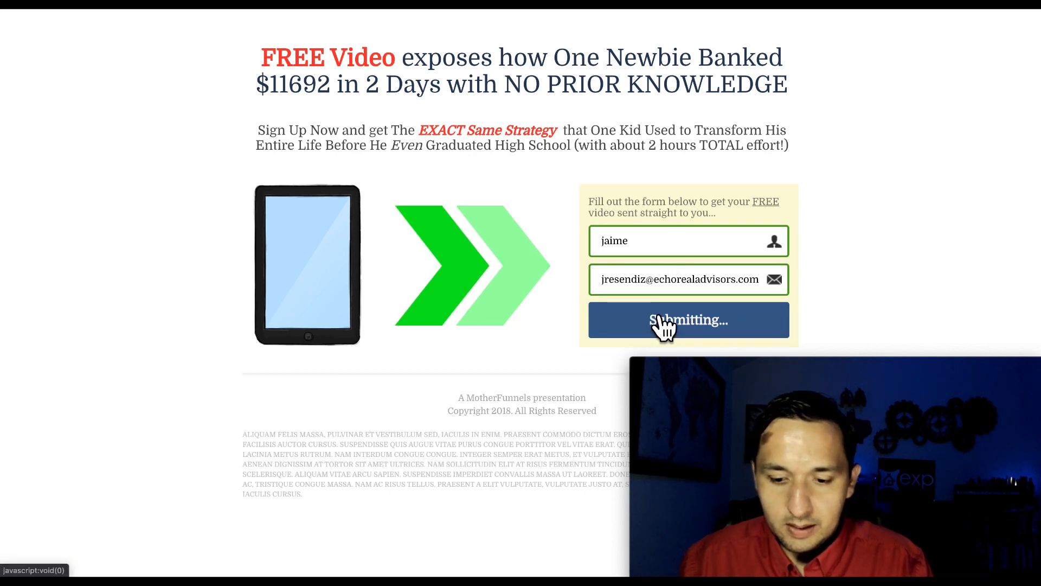
left_click(688, 319)
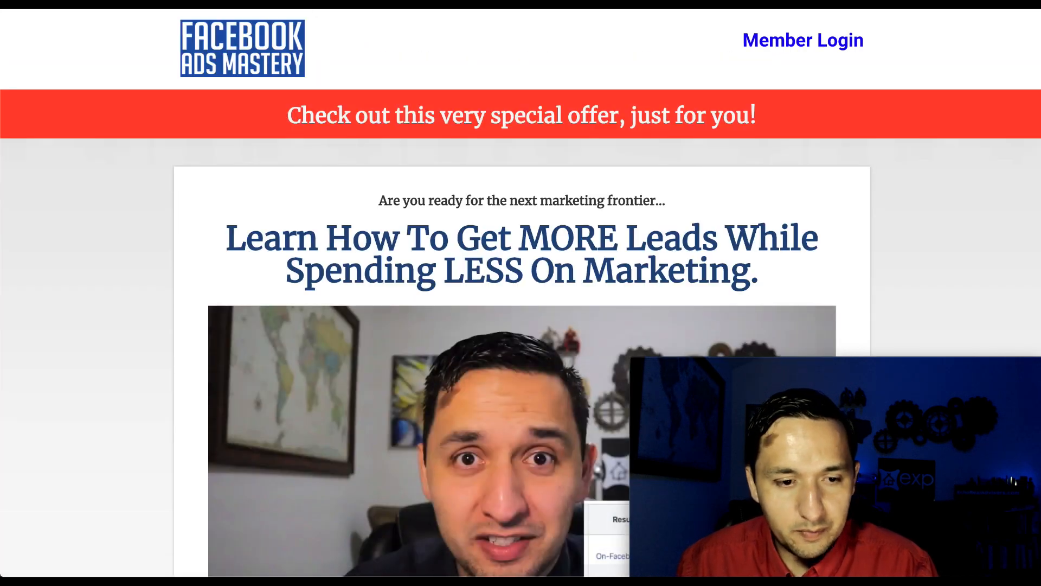